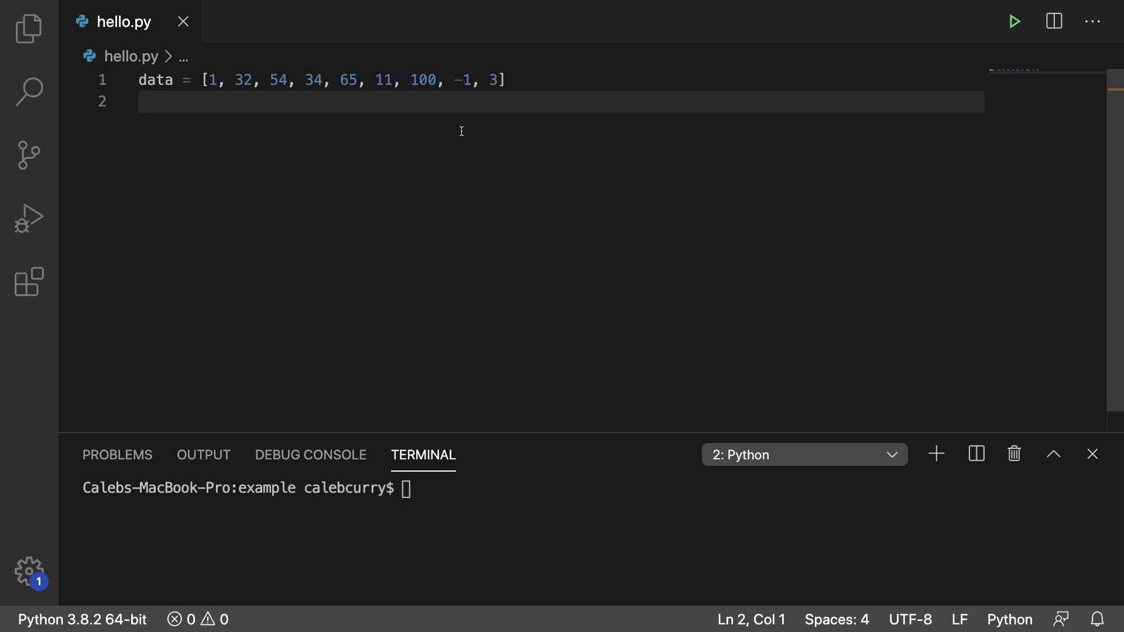
Step: Add data.sort(), data.reverse() and print(data) below the data list, then run hello.py
left_click(140, 102)
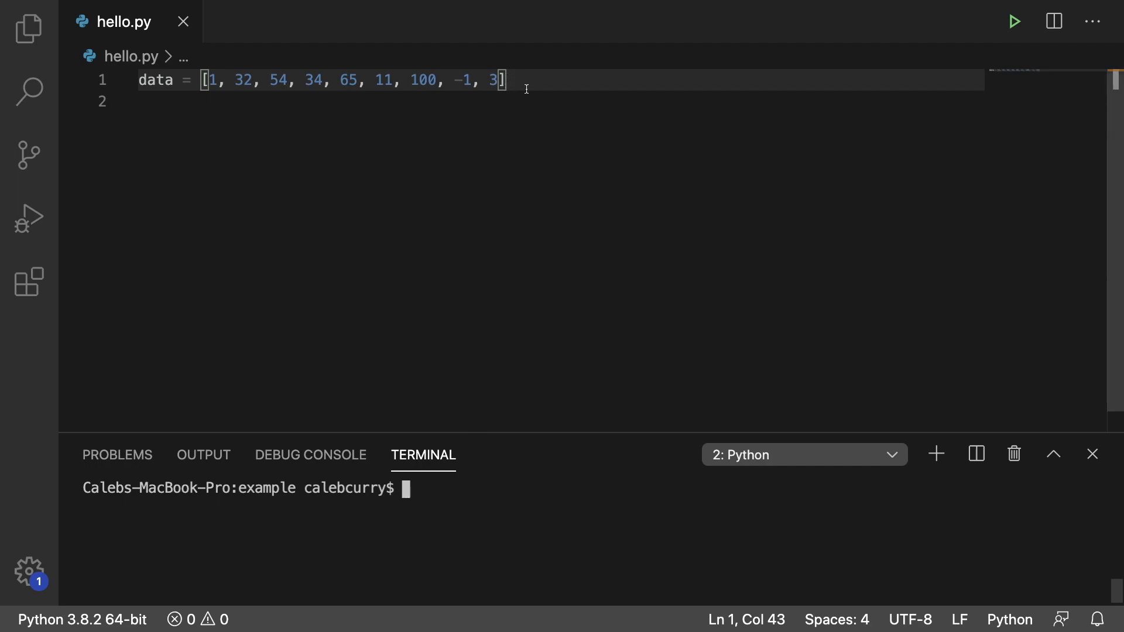
key("enter")
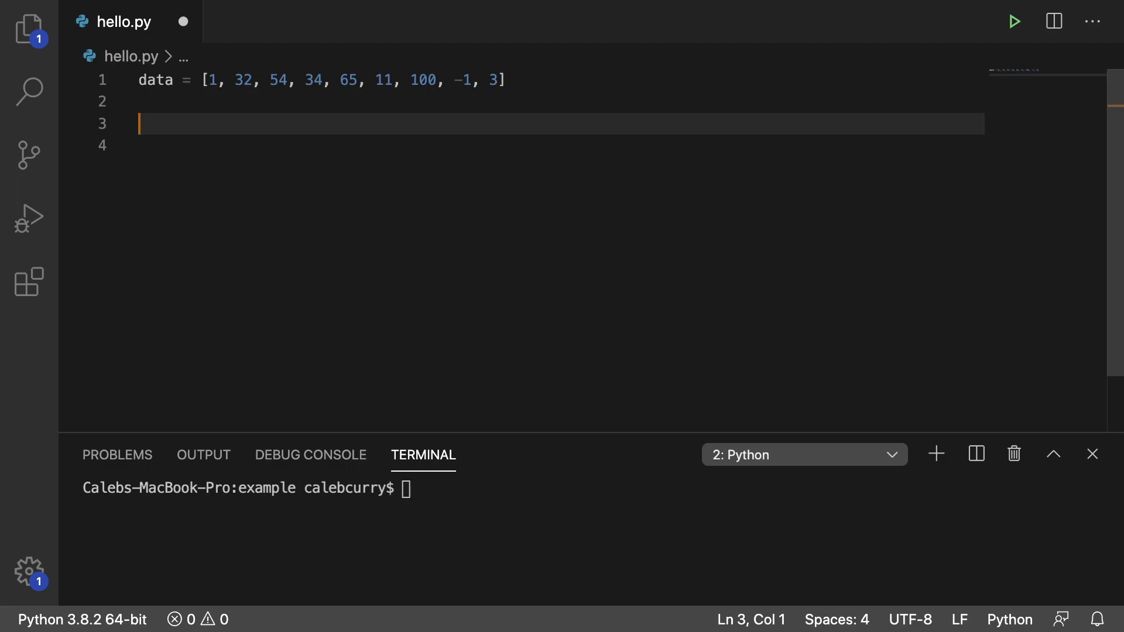
type("data.sort()")
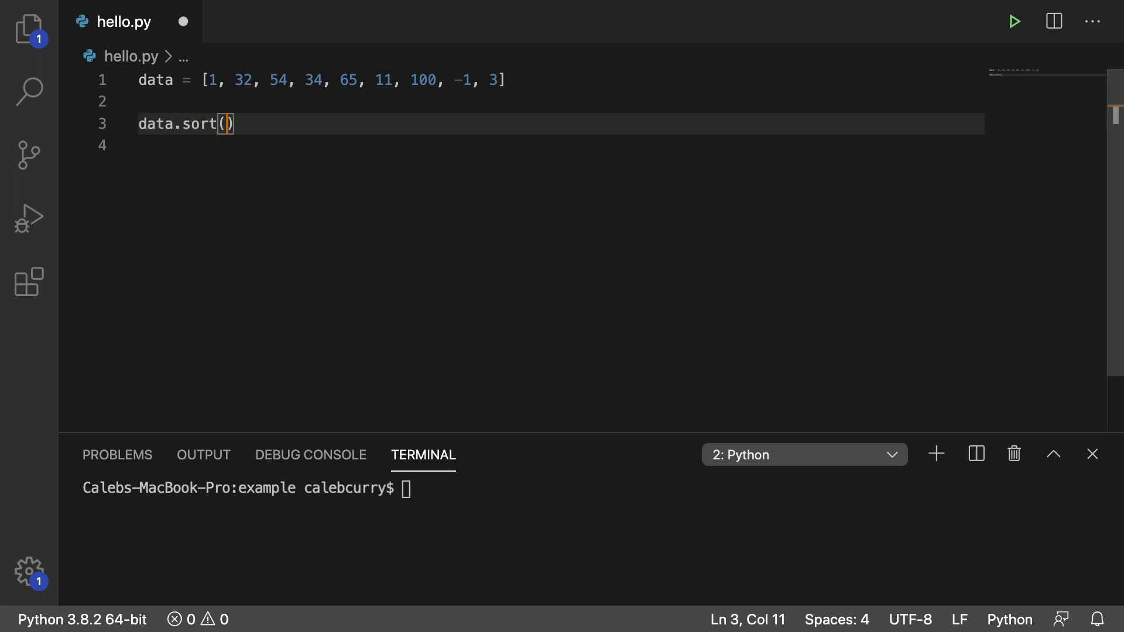
type("data.reverse(")
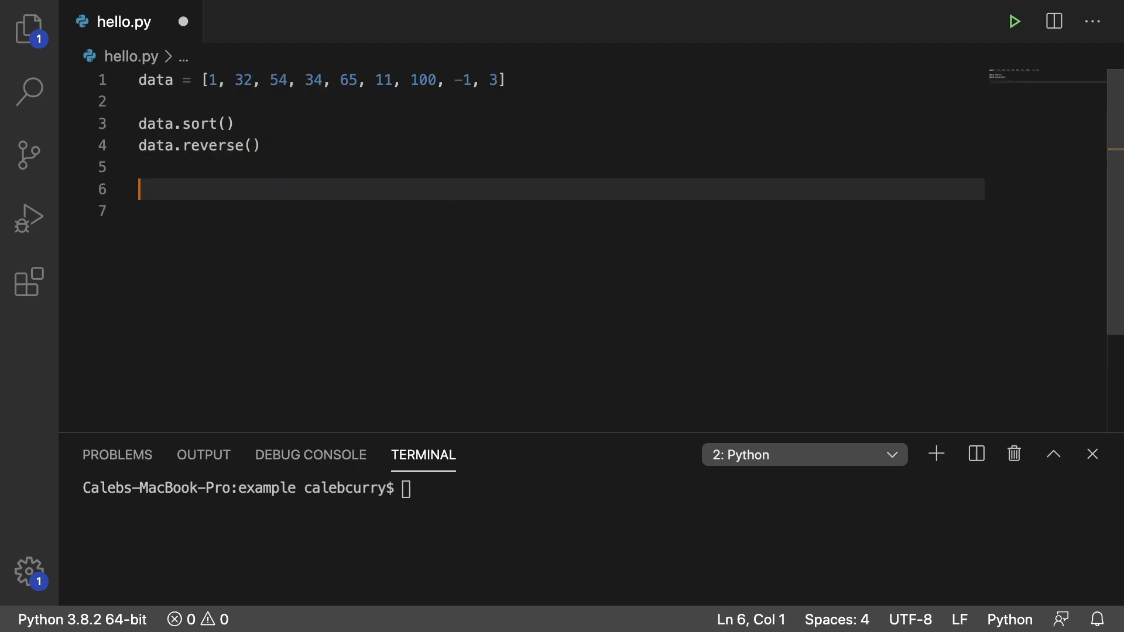
type("print(data)")
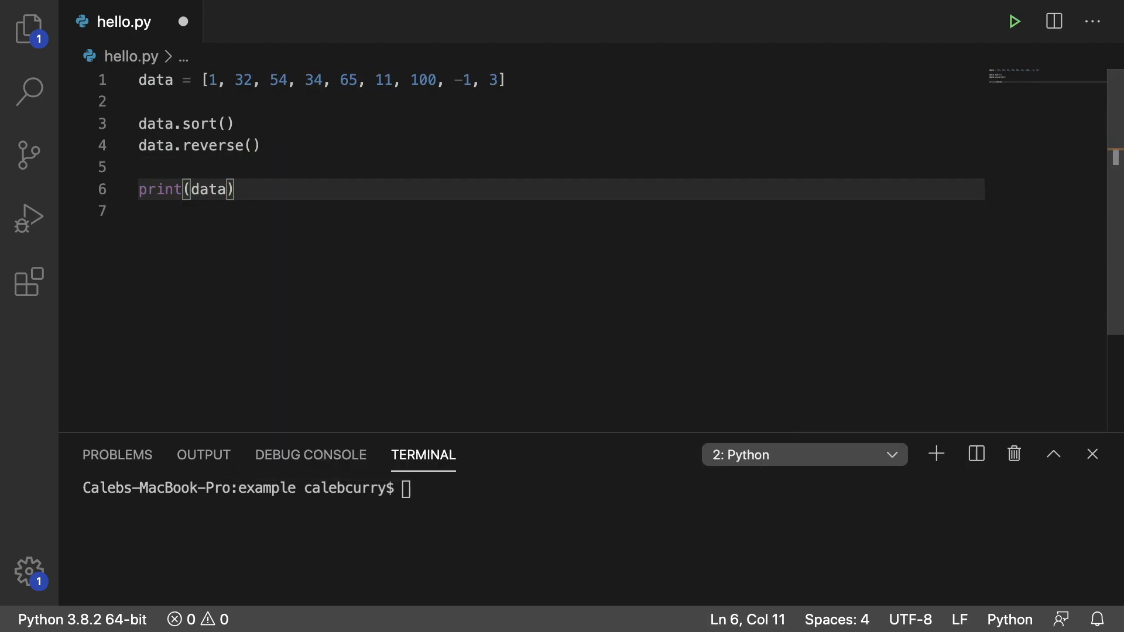
left_click(1013, 21)
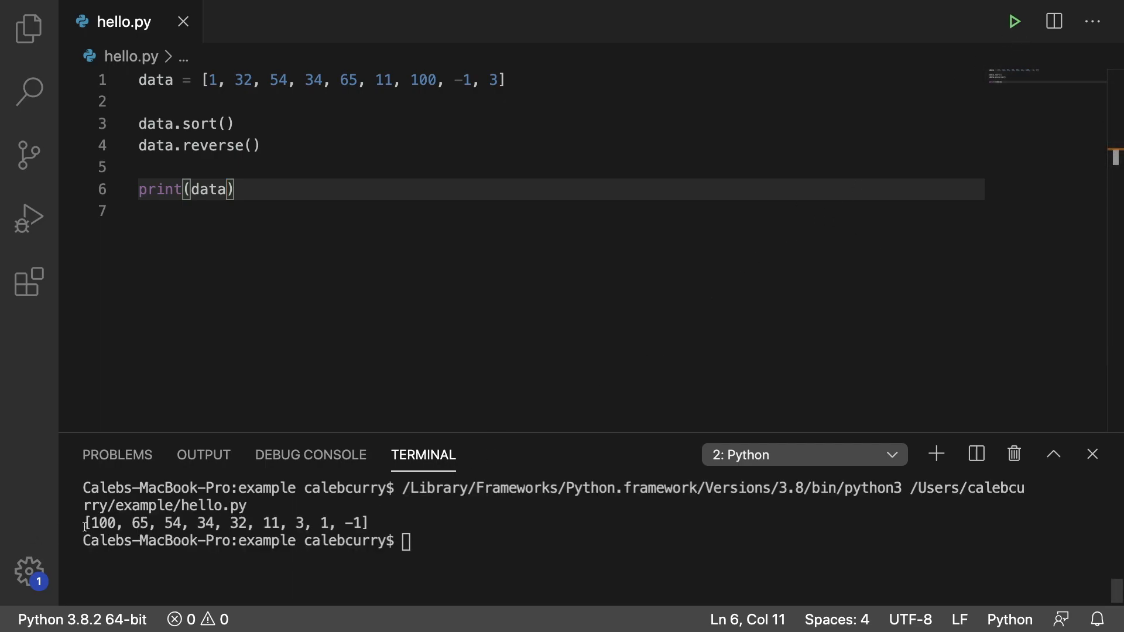
double_click(352, 523)
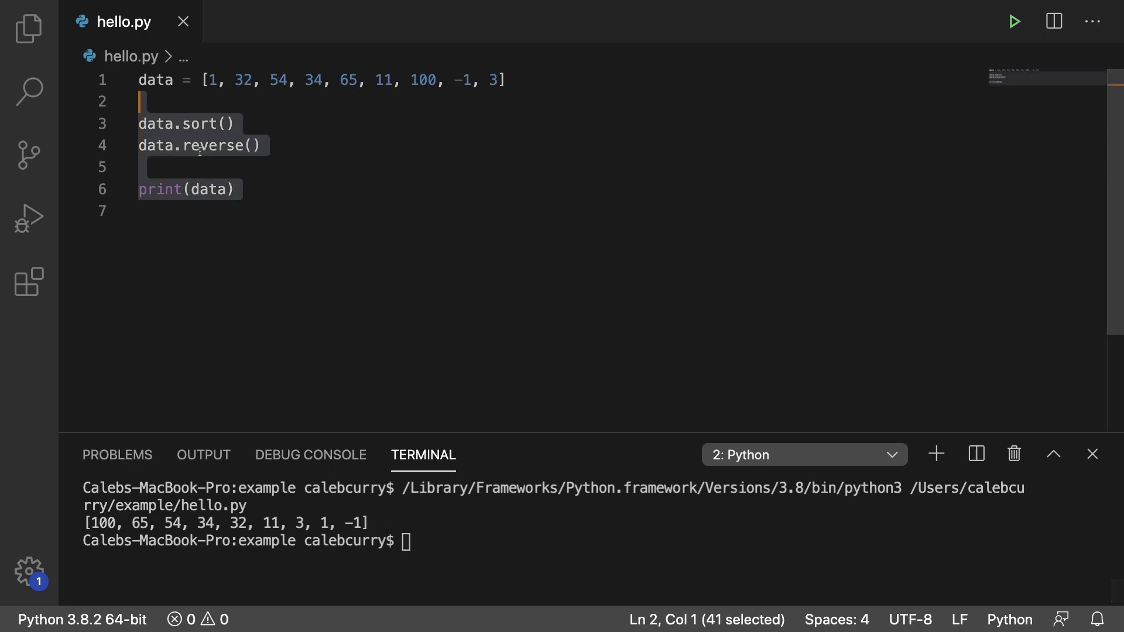
Step: Delete the old sort, reverse and print lines and write sorted(data, reverse=True) instead
key("Delete")
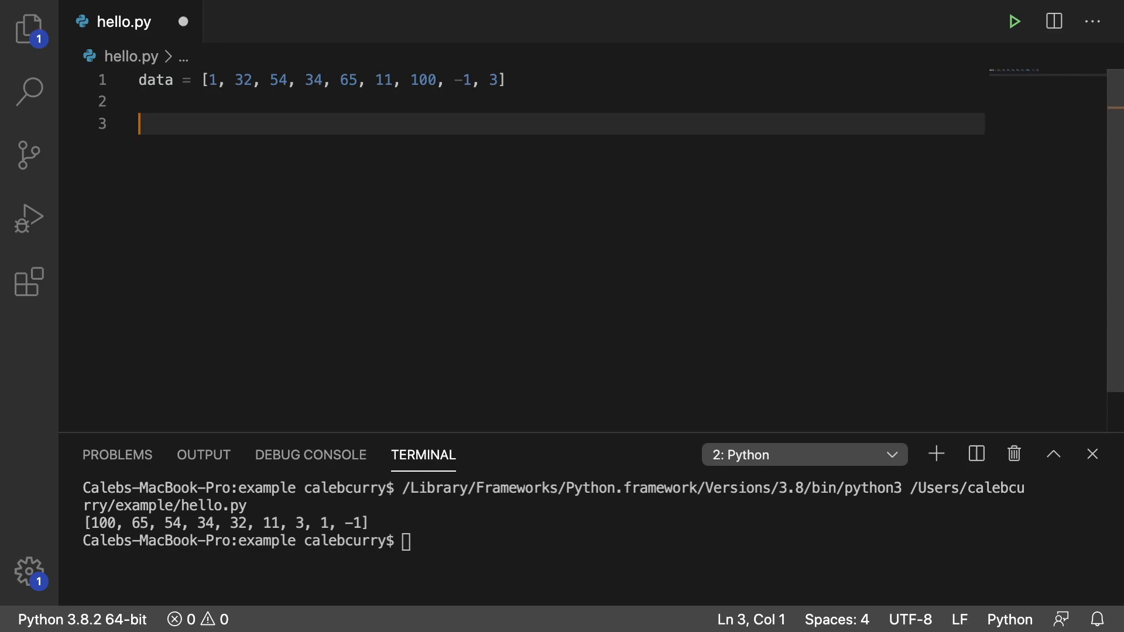
type("sorted(data)")
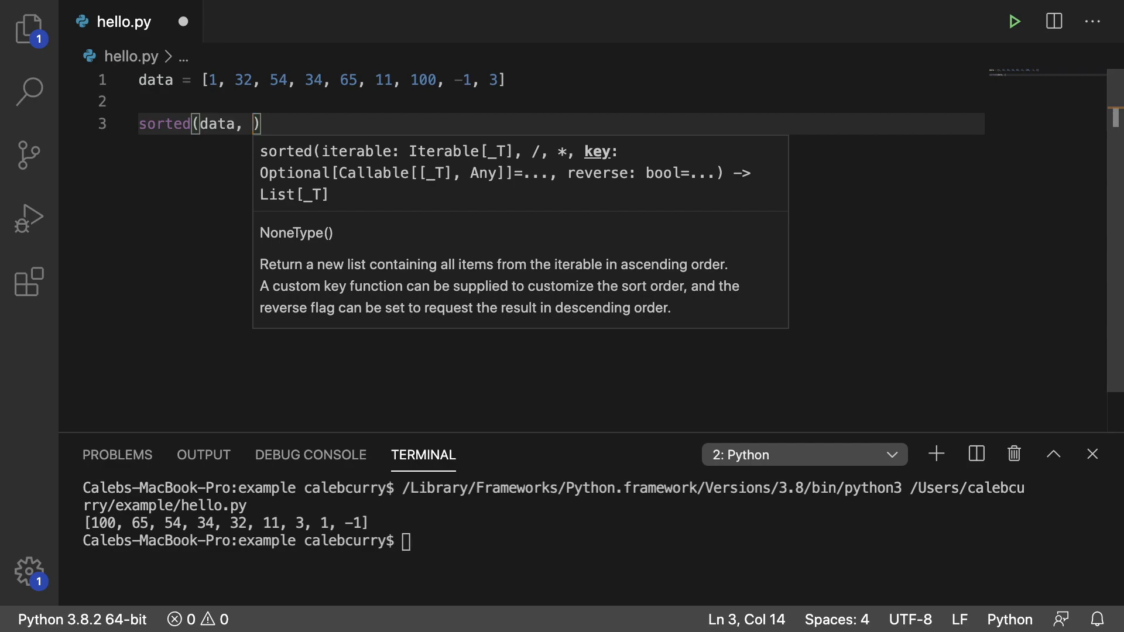
type("reverse=")
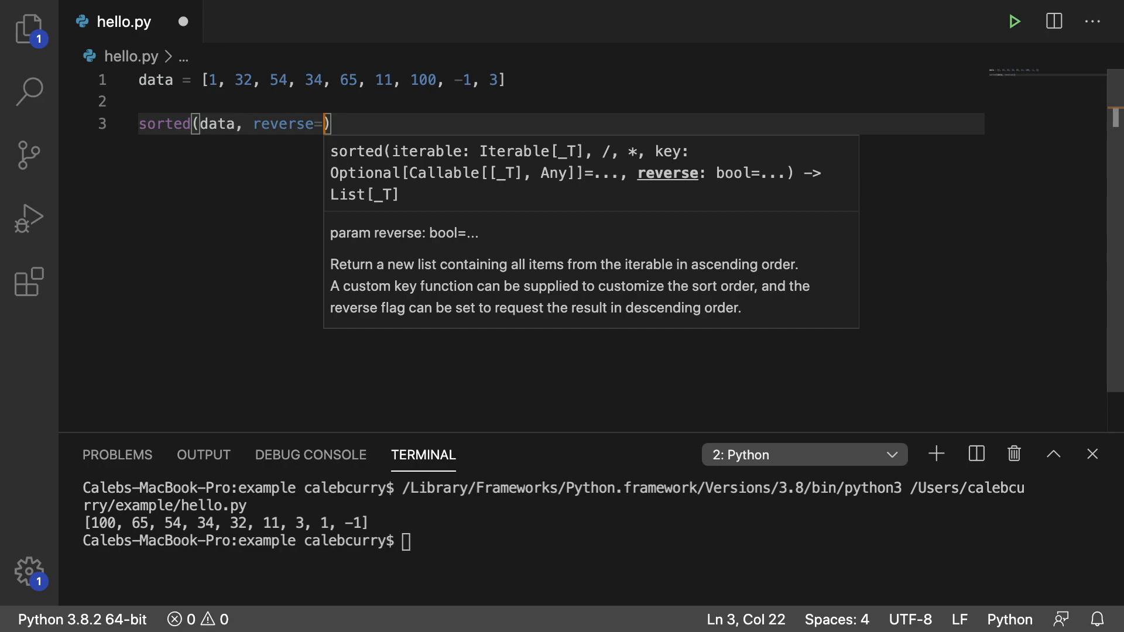
type("True")
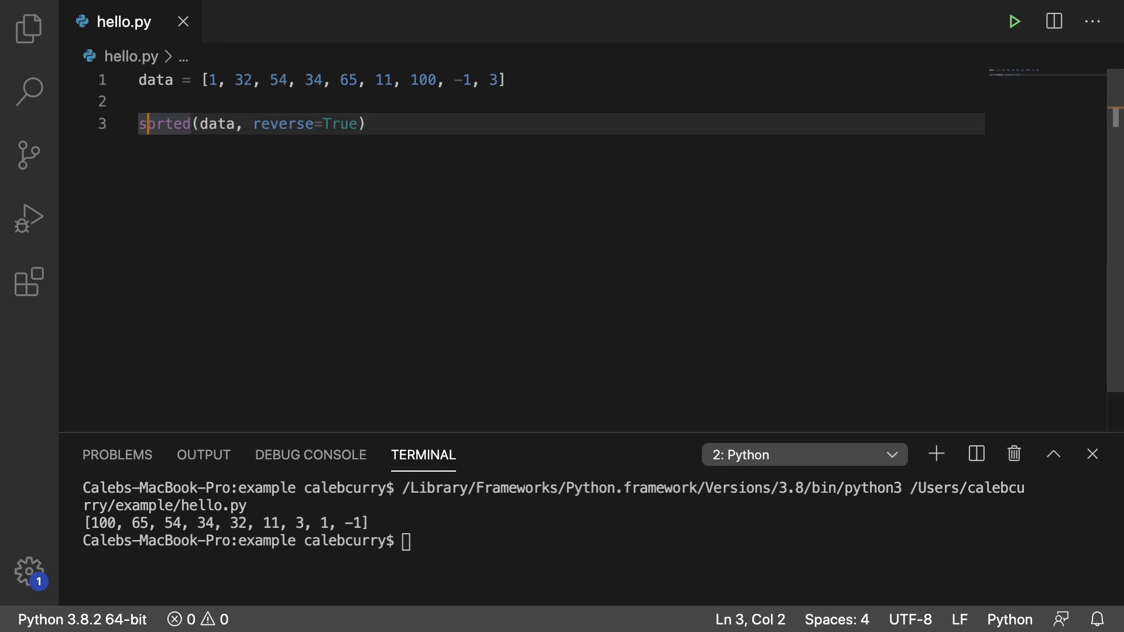
Step: Wrap sorted(data, reverse=True) in print() and rerun hello.py in the terminal
type("print(")
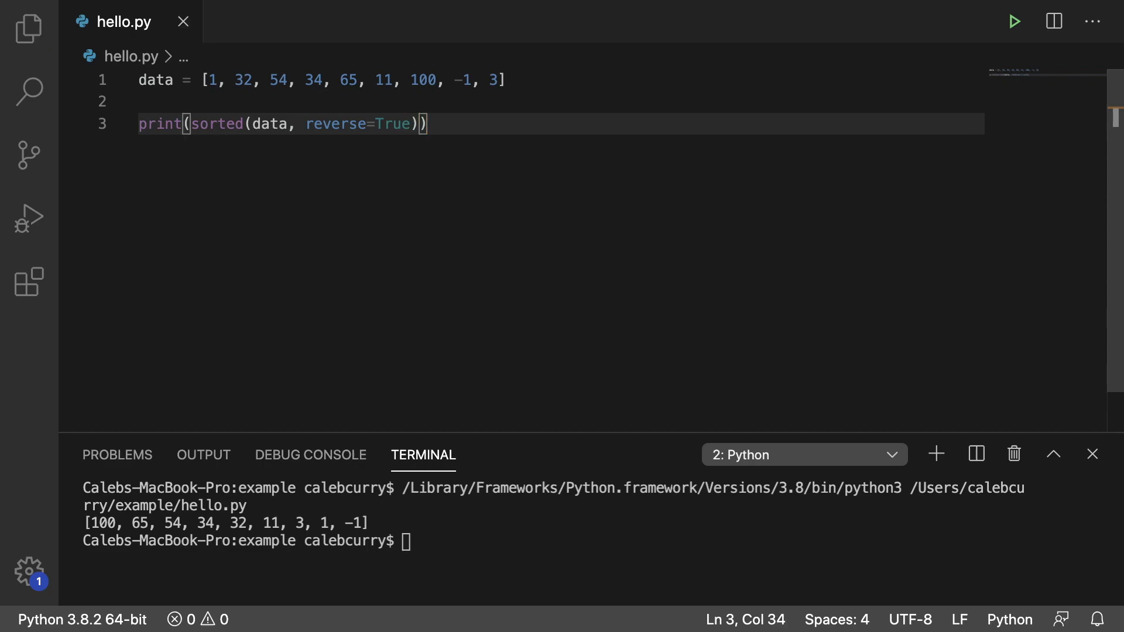
left_click(1014, 21)
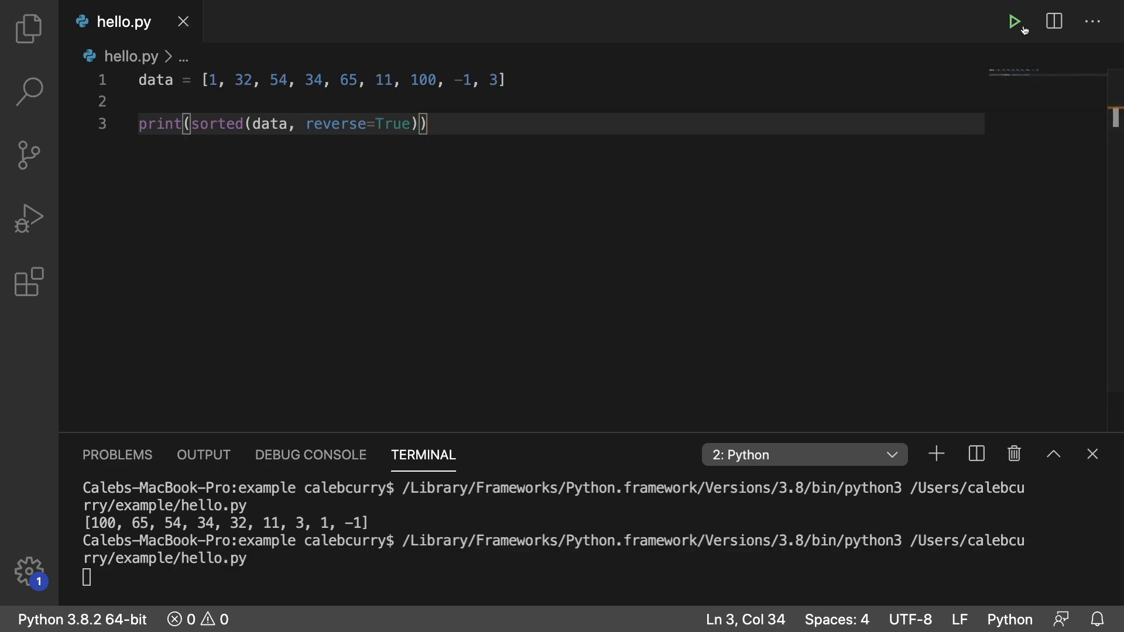